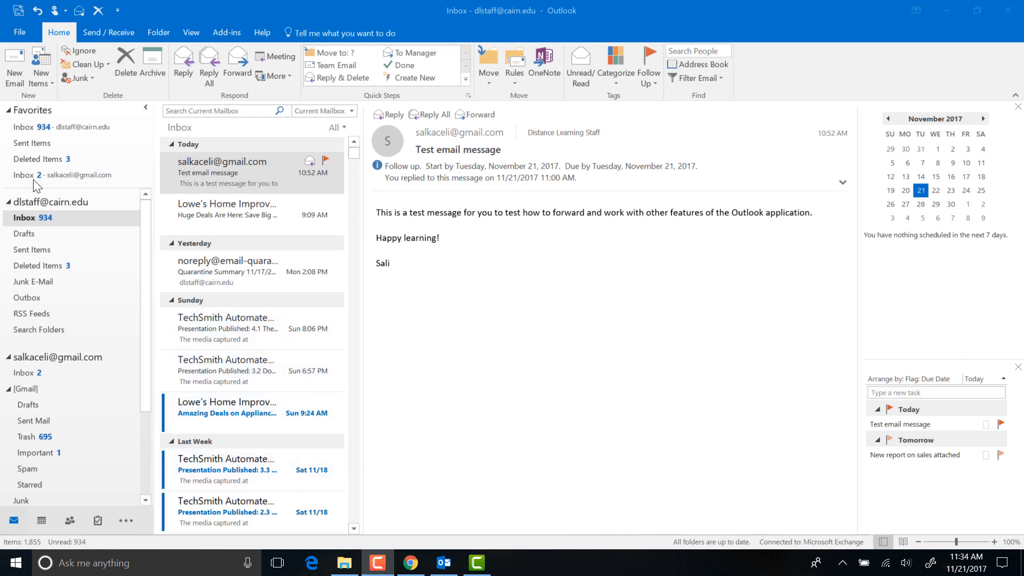
mouse_move(14, 42)
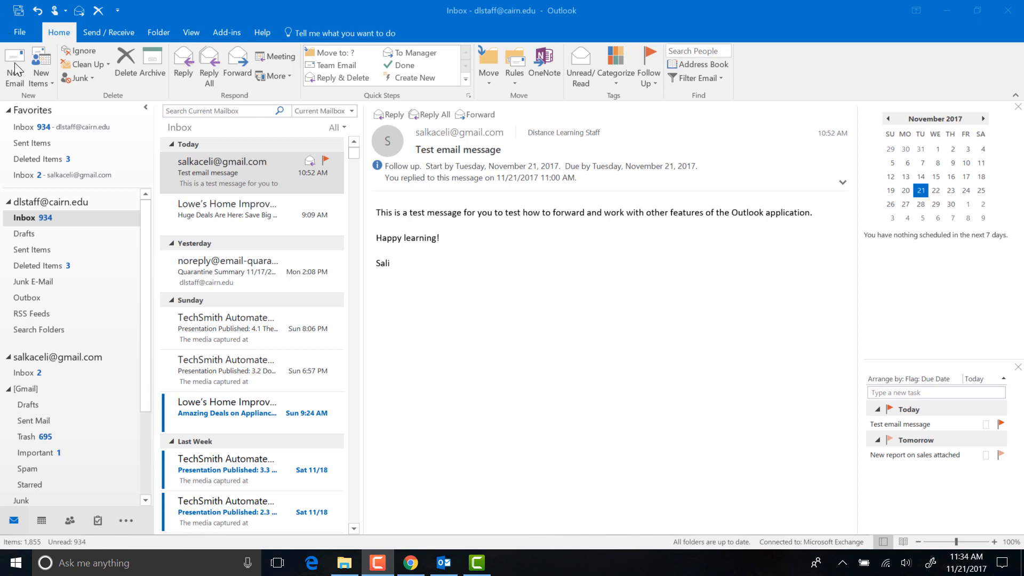
Step: Start a new email message from the Home ribbon
click(15, 64)
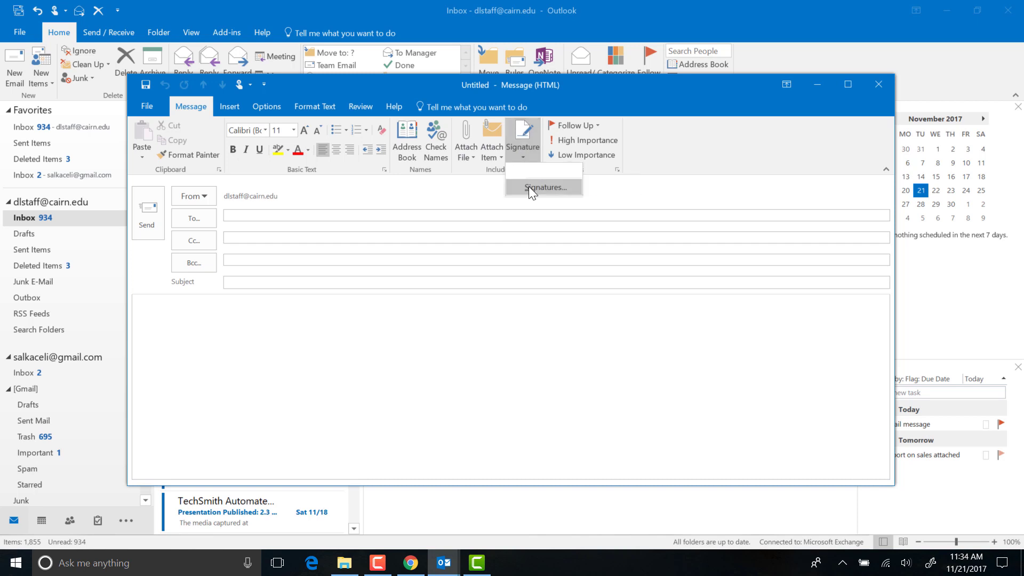
Step: Create a new signature named 'Signature for new messages' in Signatures and Stationery
click(543, 187)
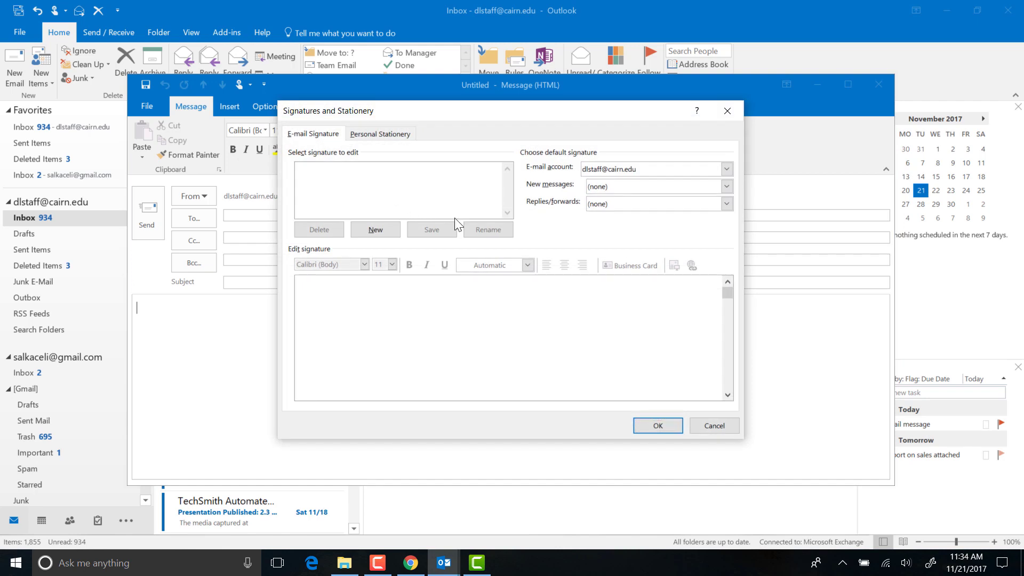
click(375, 230)
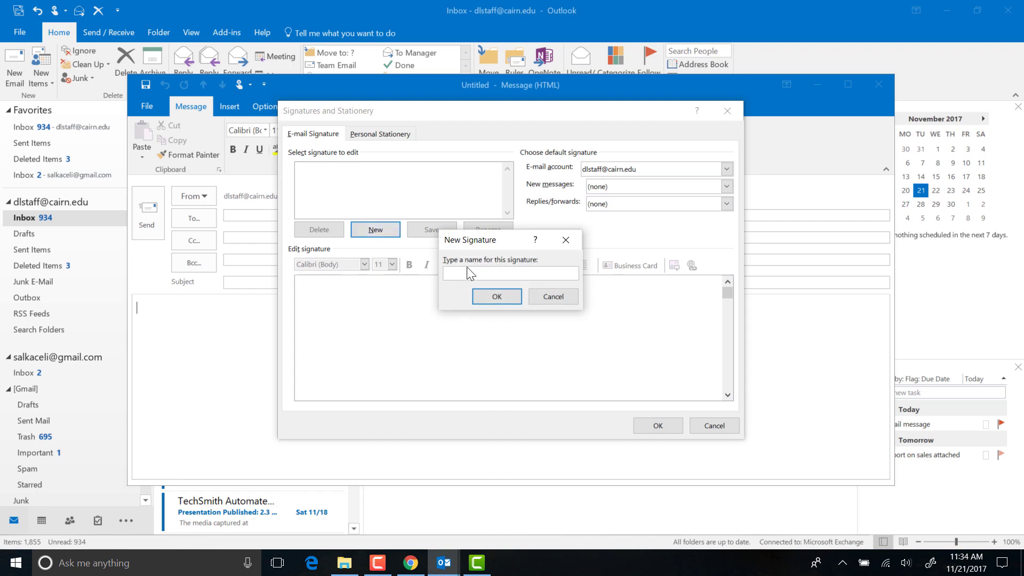
text(Signature for new messags)
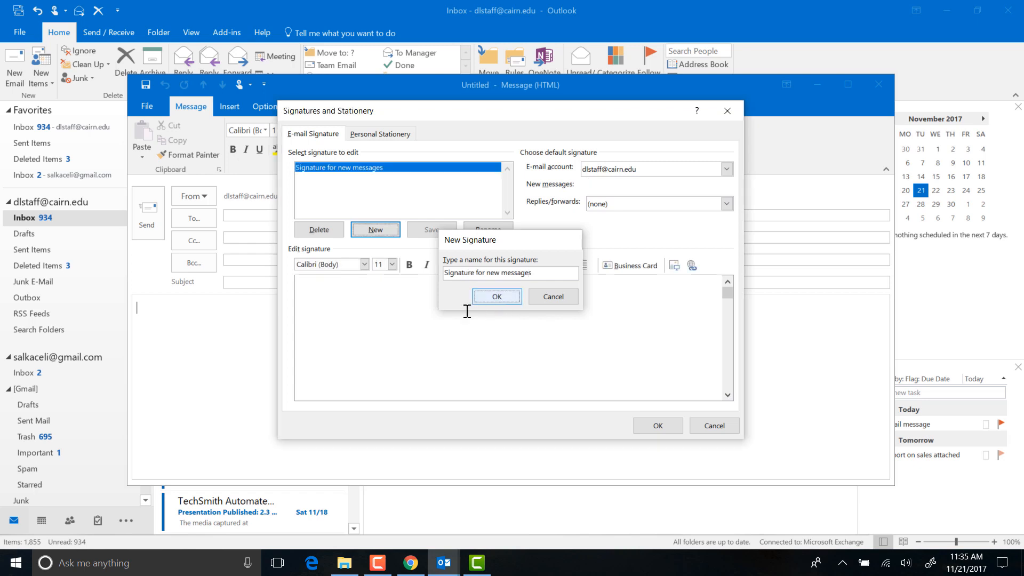
click(497, 296)
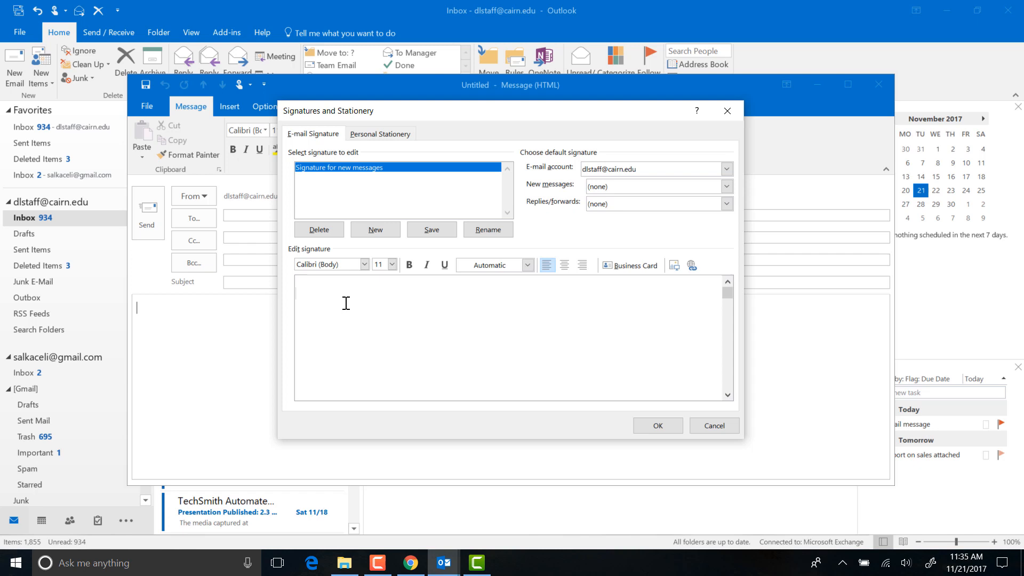
Step: Enter the signature body: 'Sincerely,' closing, name lines and 'Position title'
text(Sali)
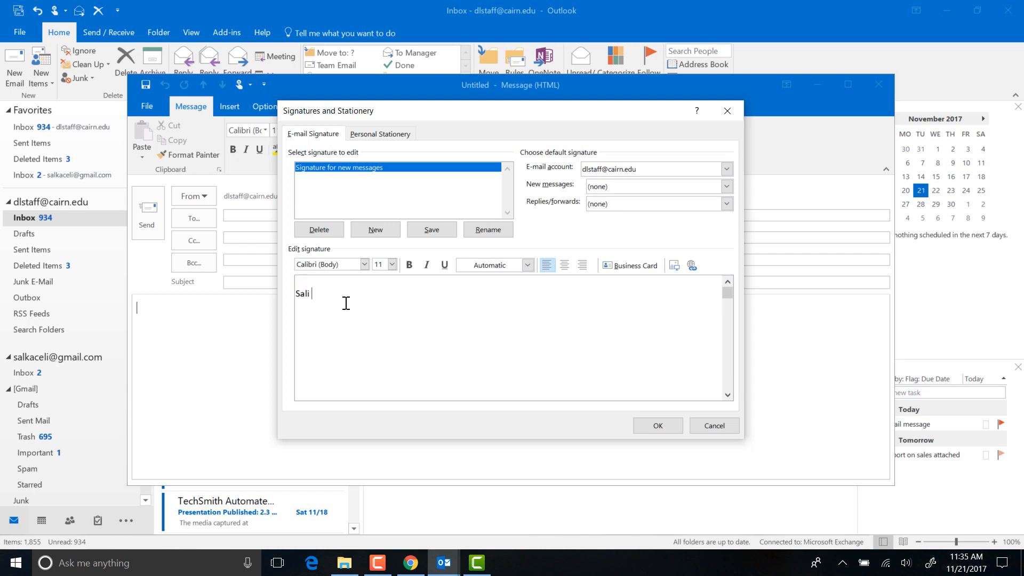
text(Sincerely,)
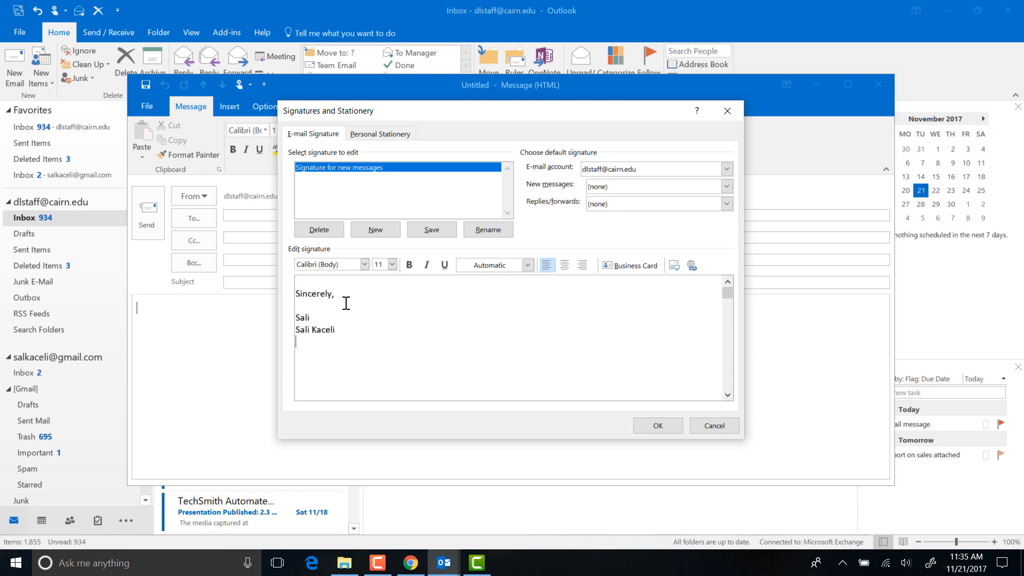
text(Position title)
text(Department, Institution, Address)
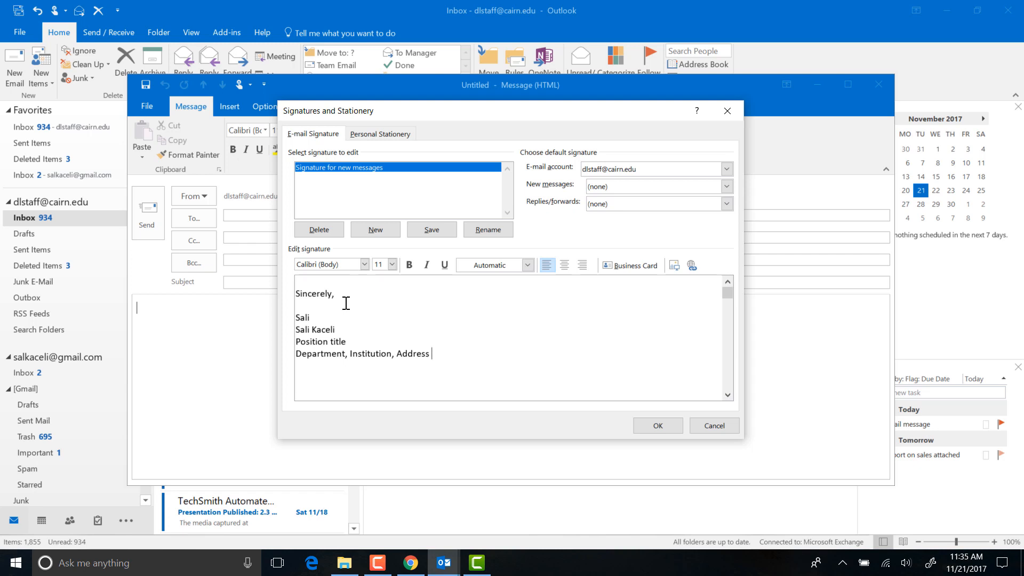
mouse_move(444, 354)
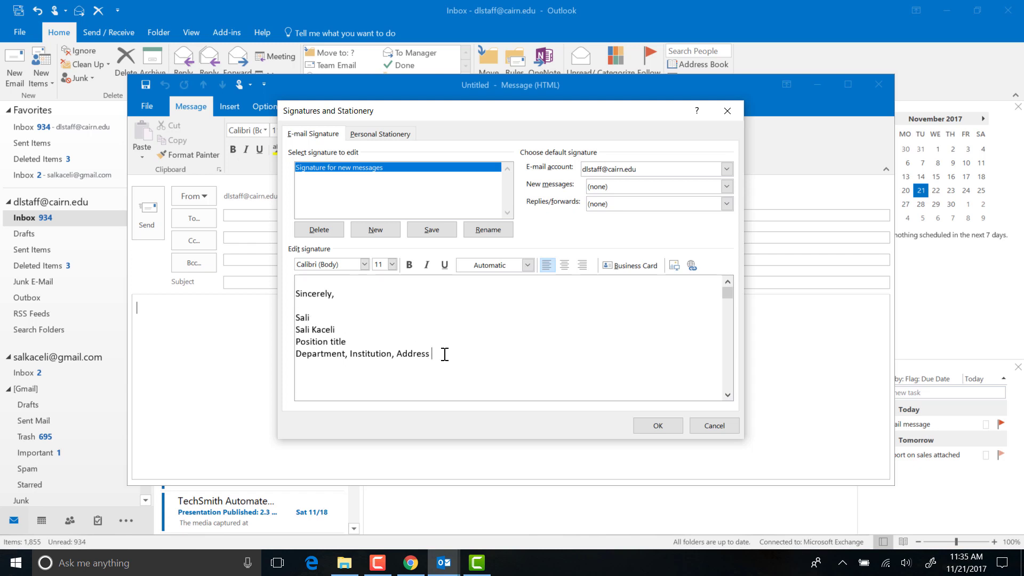
mouse_move(447, 359)
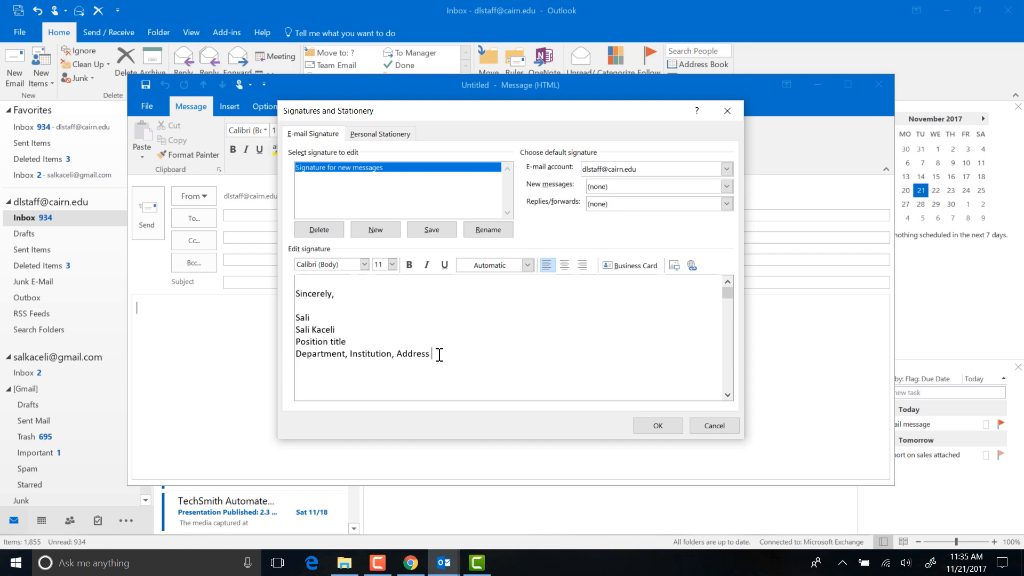
mouse_move(434, 359)
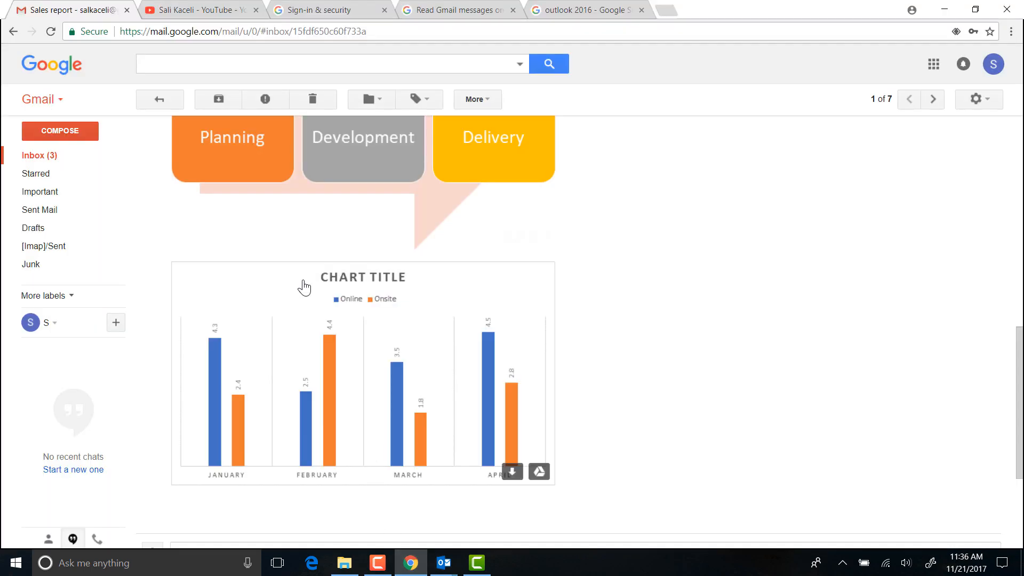
mouse_move(623, 6)
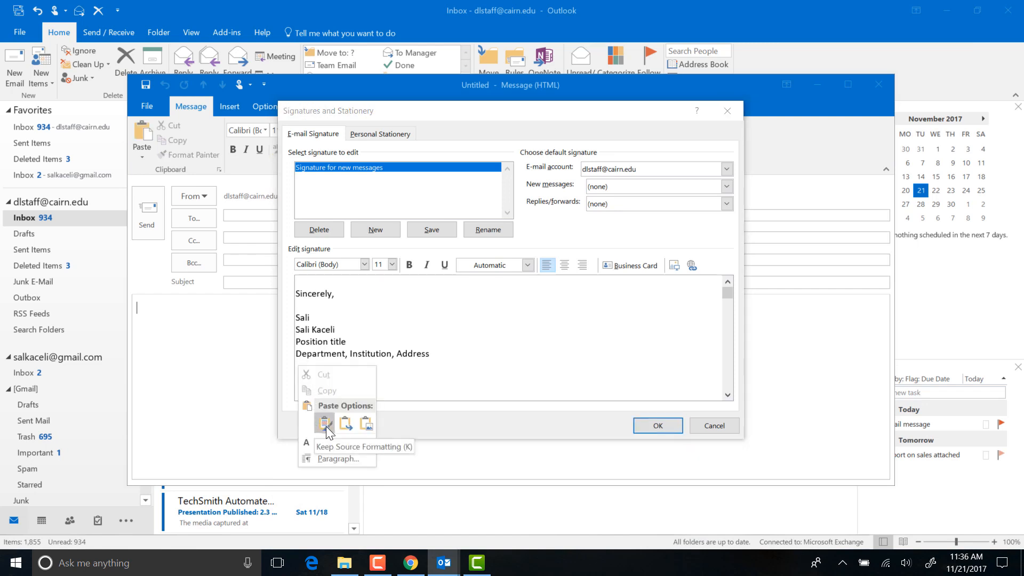
mouse_move(395, 519)
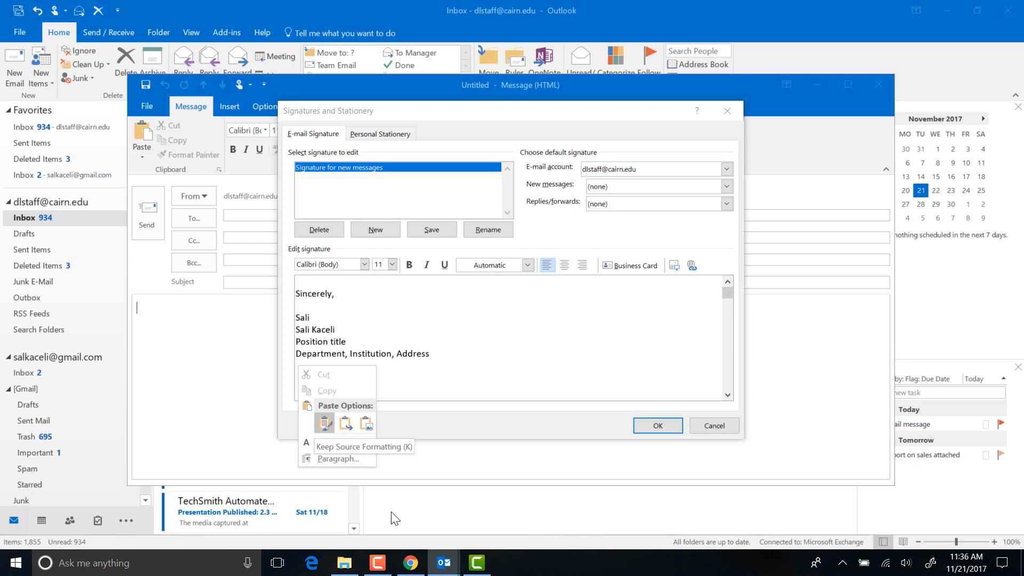
click(324, 422)
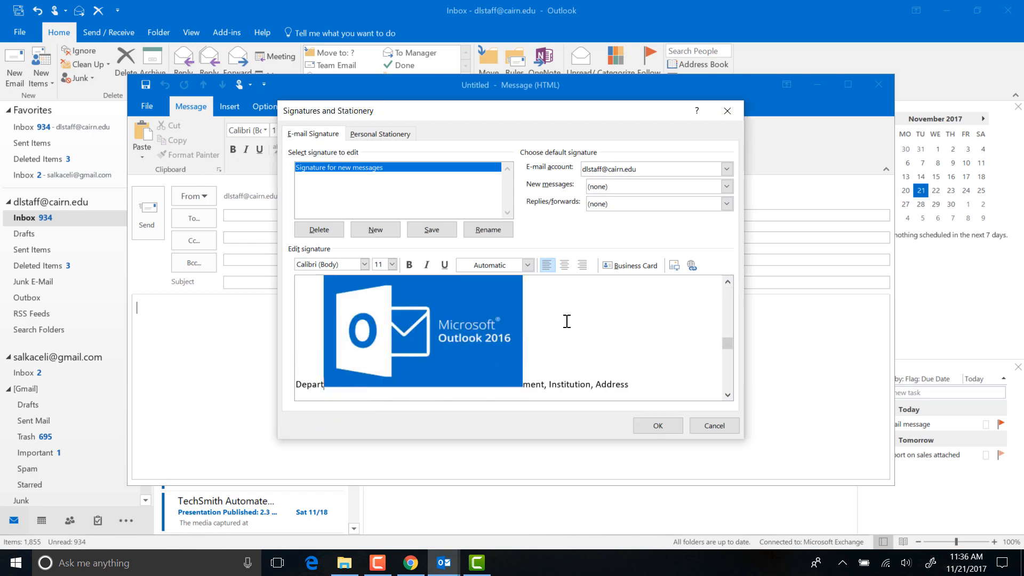
click(420, 330)
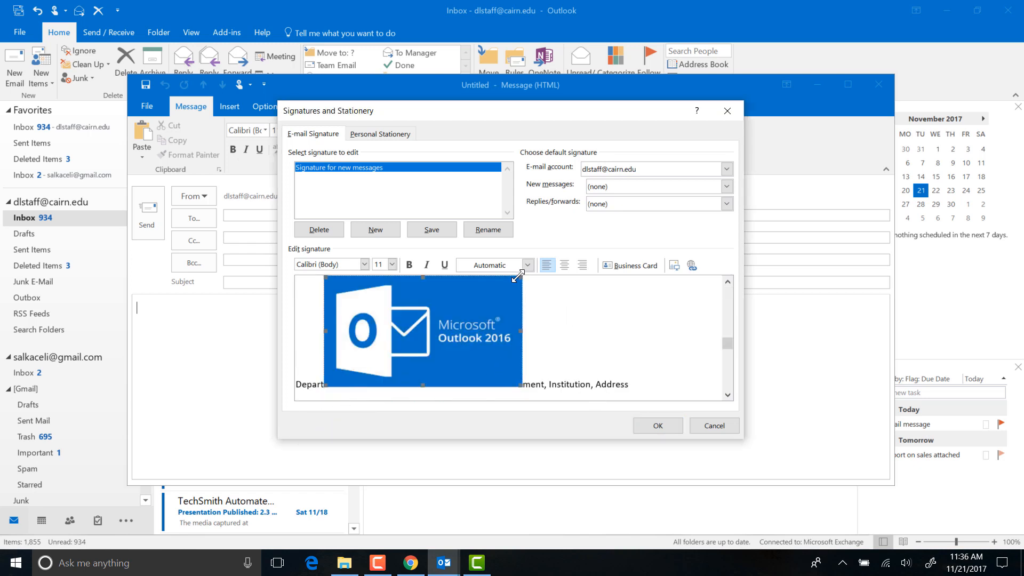
mouse_move(464, 326)
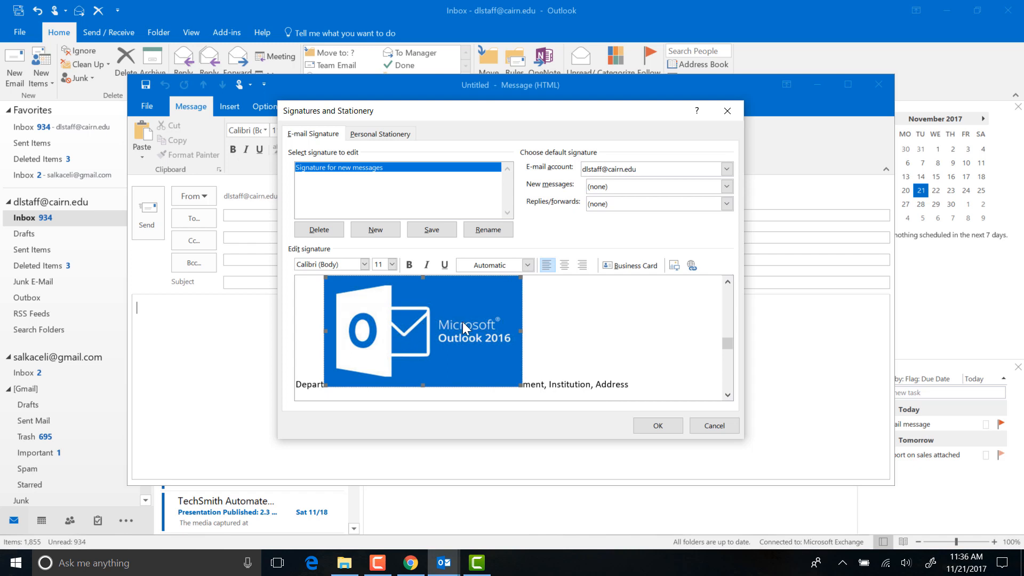
mouse_move(491, 309)
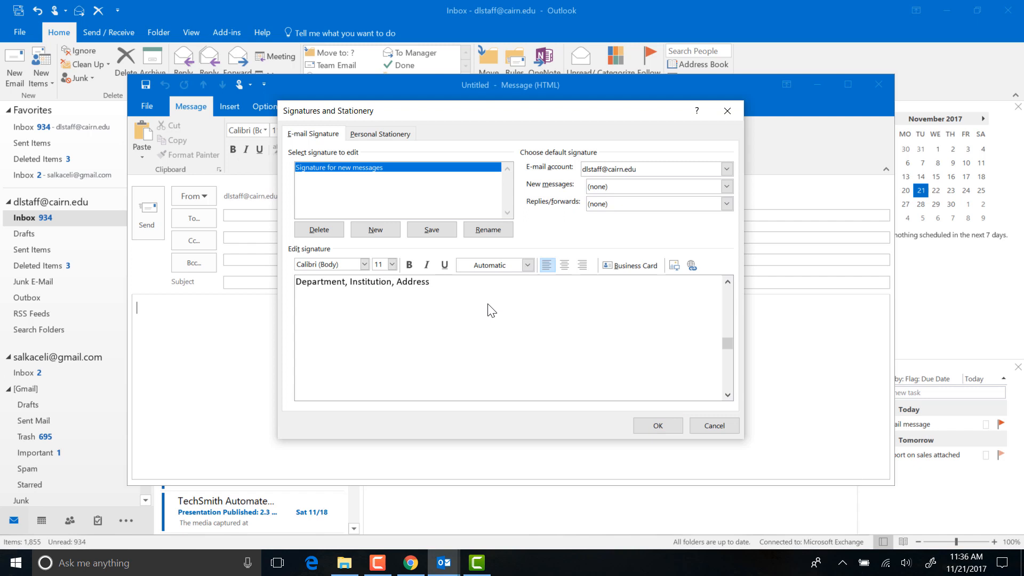
click(452, 282)
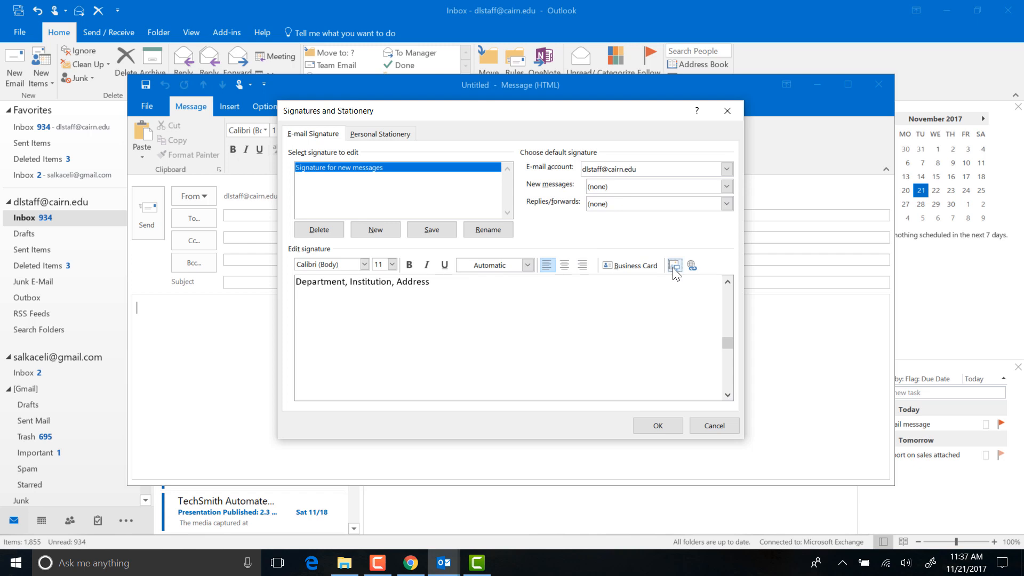
click(673, 265)
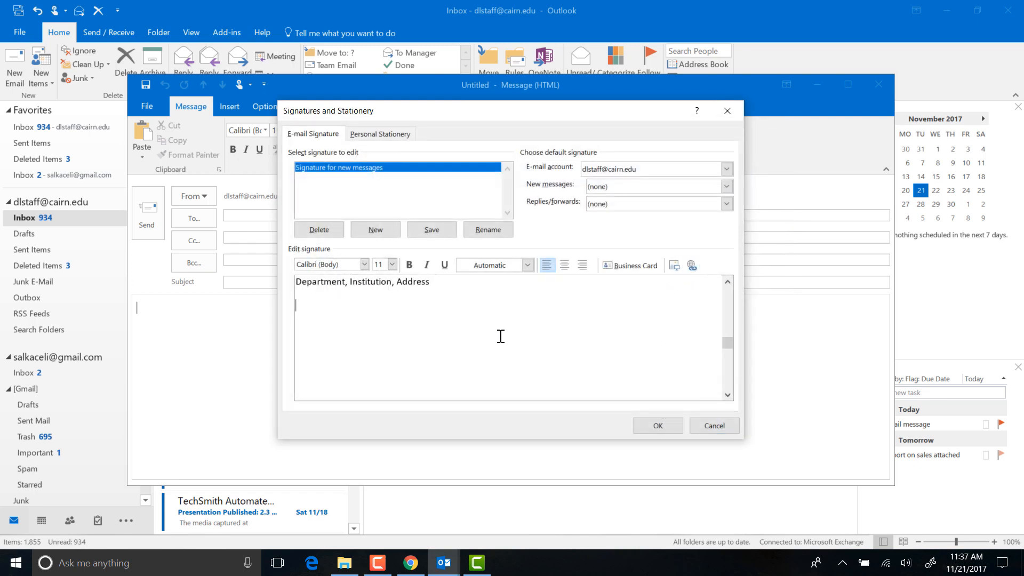
mouse_move(747, 320)
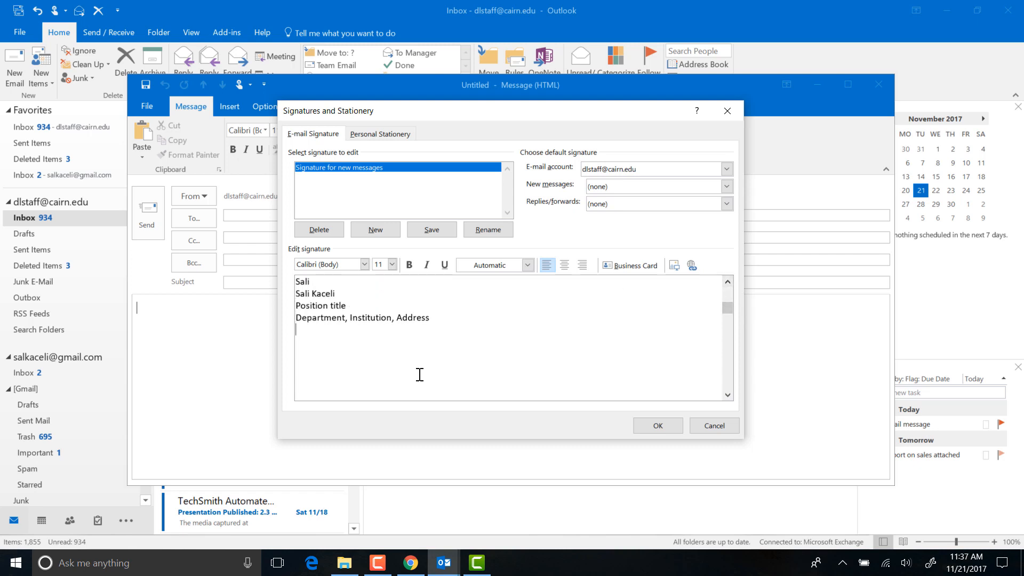
double_click(315, 293)
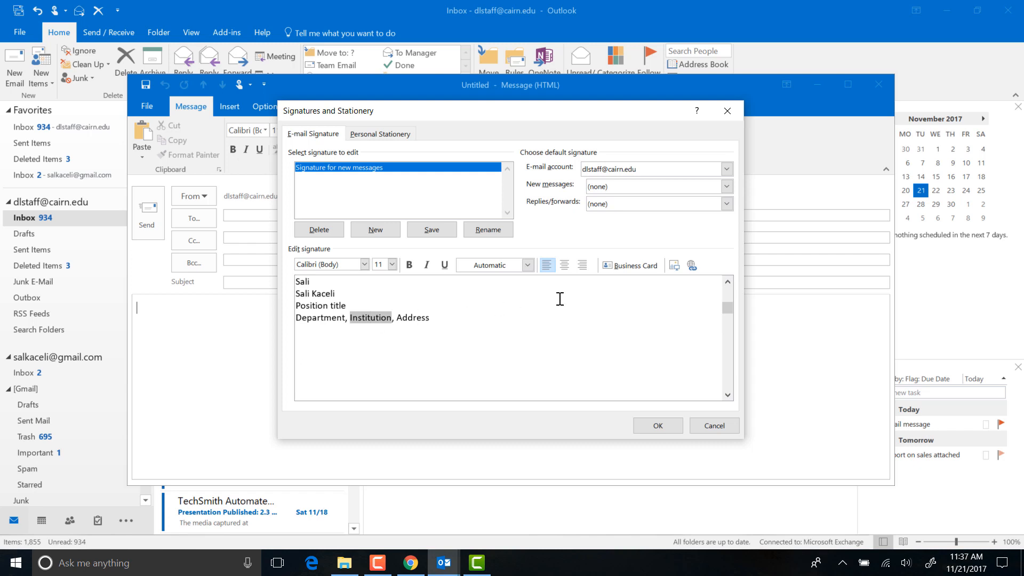
click(691, 265)
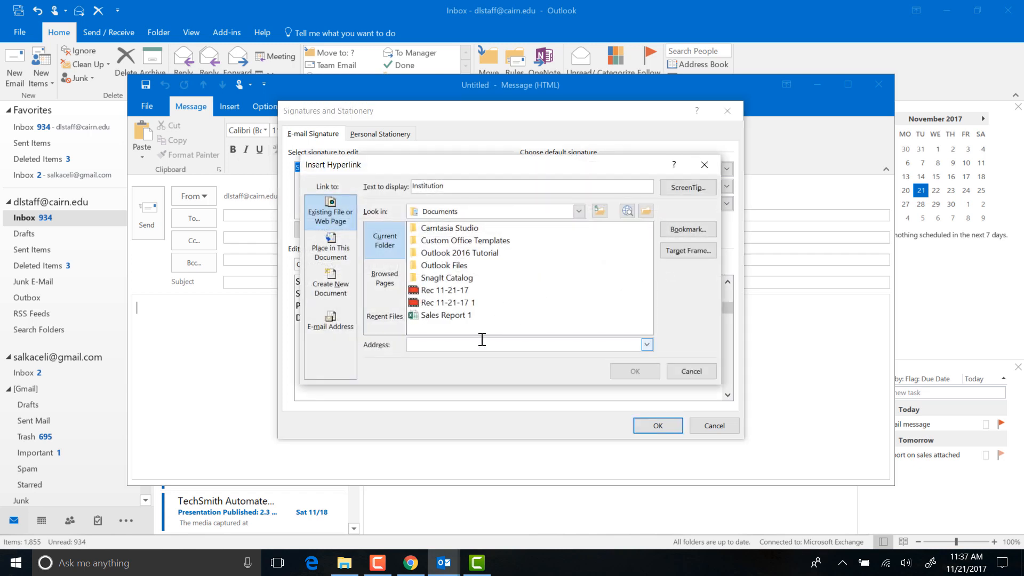
text(http://youtube.com/skaceli)
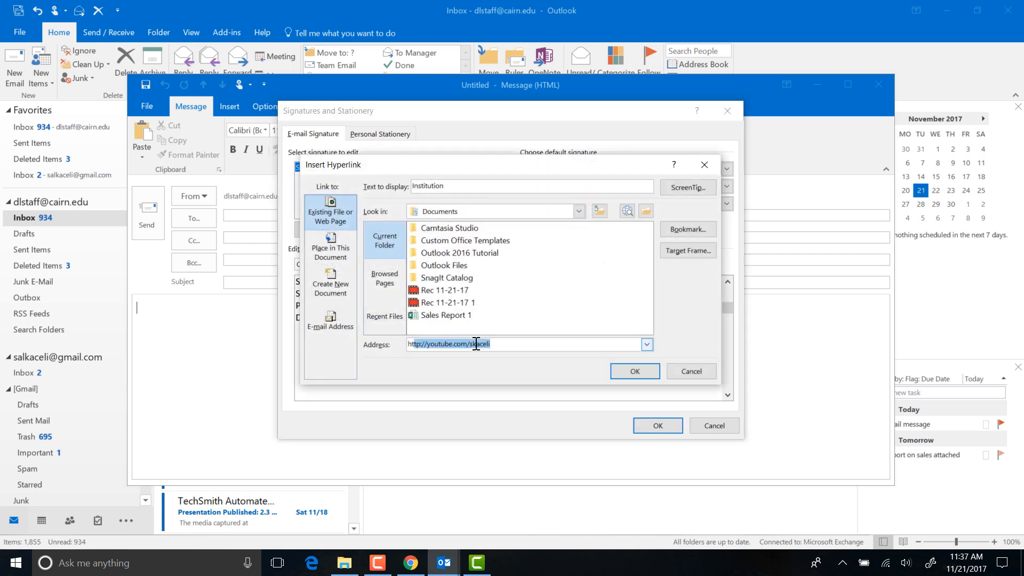
click(634, 371)
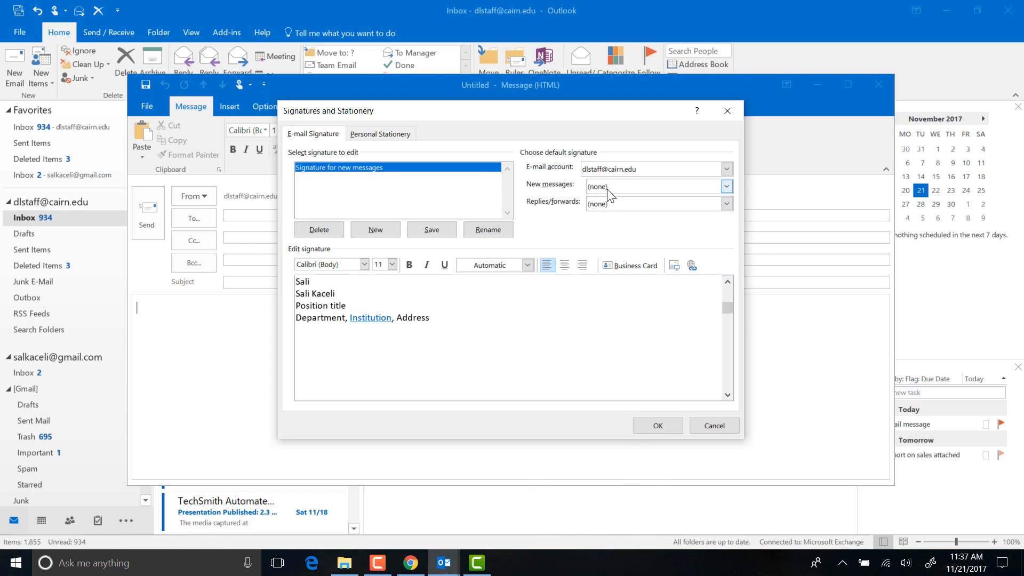
mouse_move(364, 296)
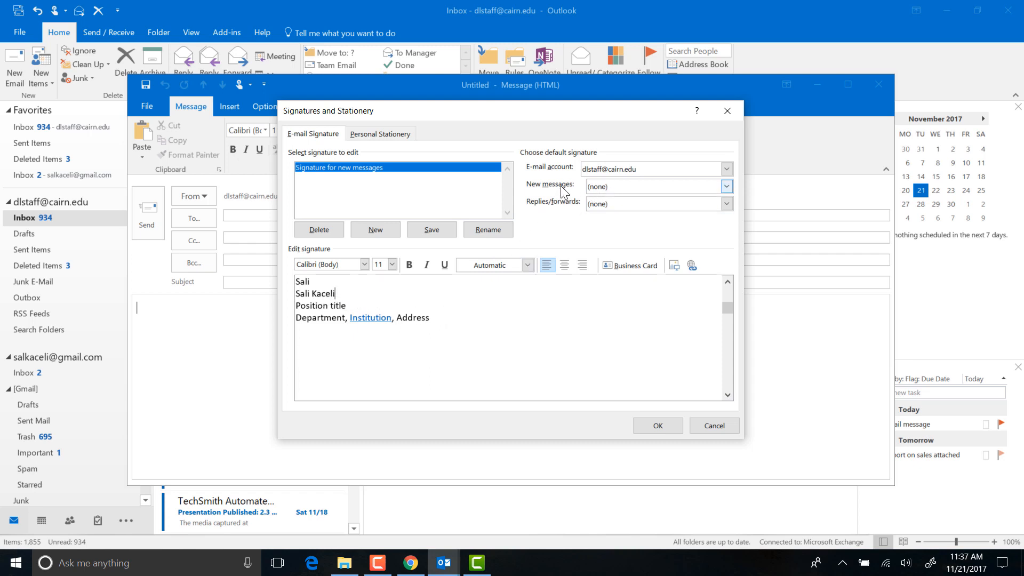
Step: Choose 'Signature for new messages' as the New messages default
click(727, 185)
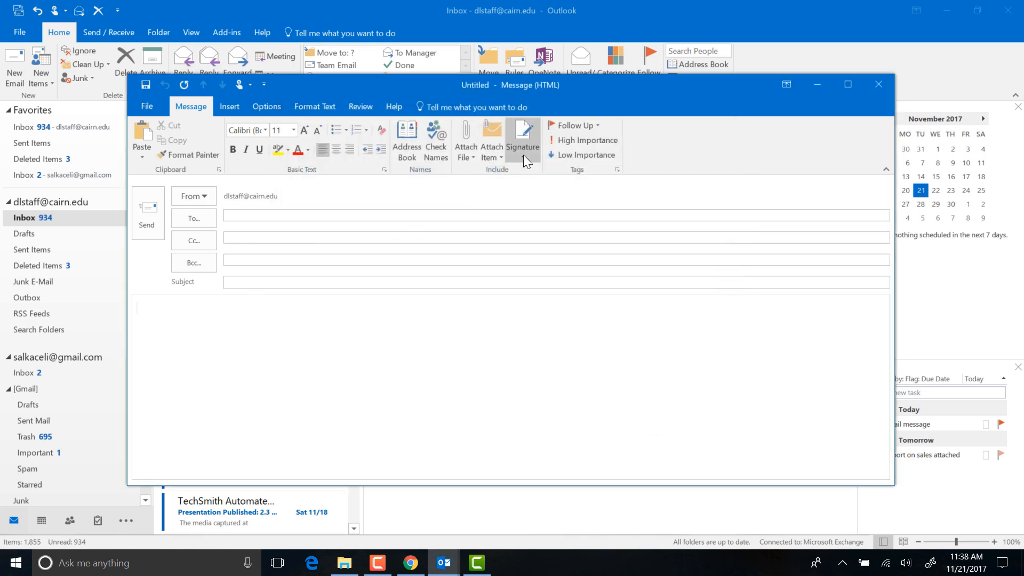
Step: Create 'Signature for Replies' containing 'Reply signature here.....'
click(522, 136)
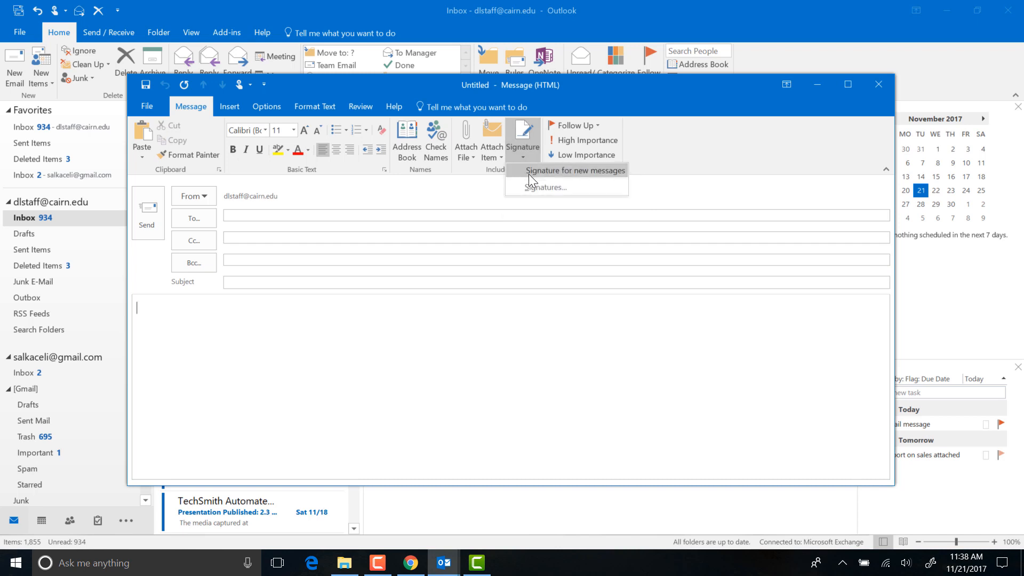
mouse_move(540, 190)
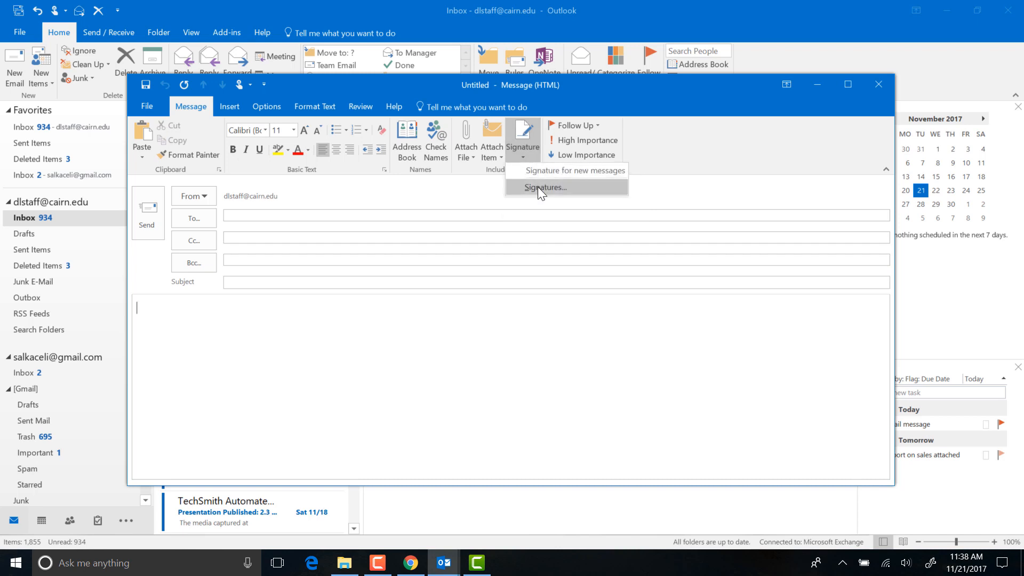
click(544, 186)
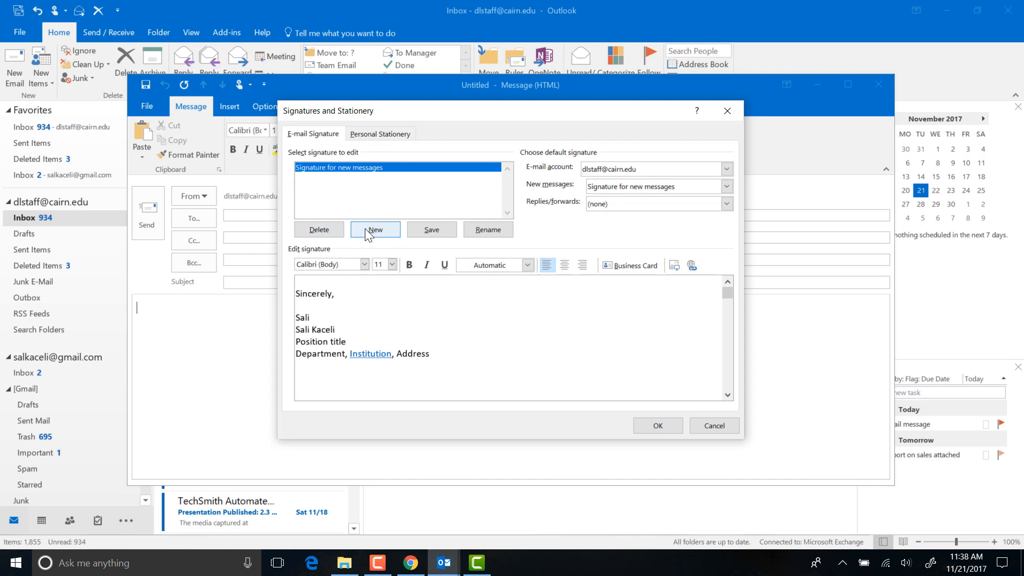
click(375, 229)
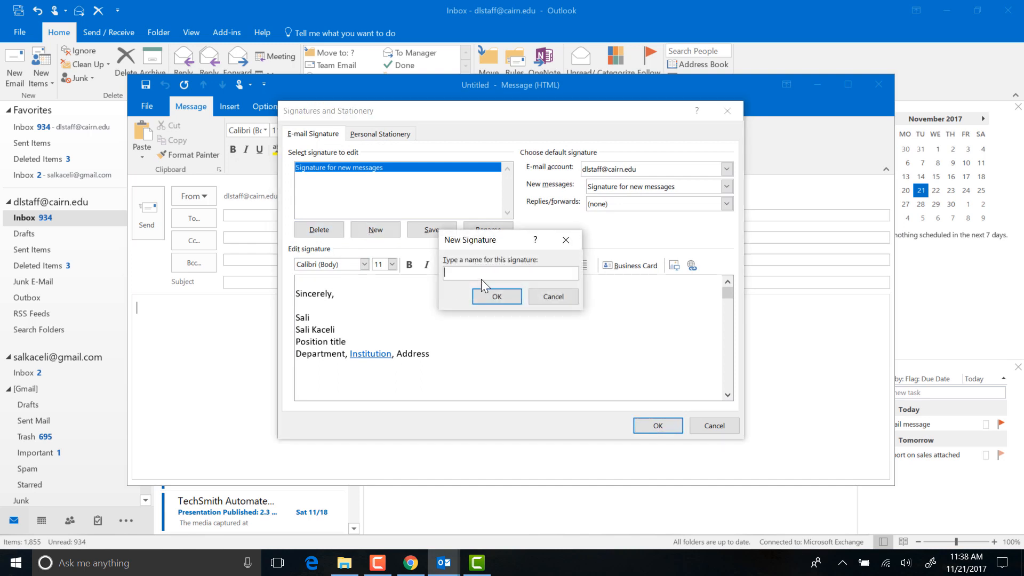
click(497, 297)
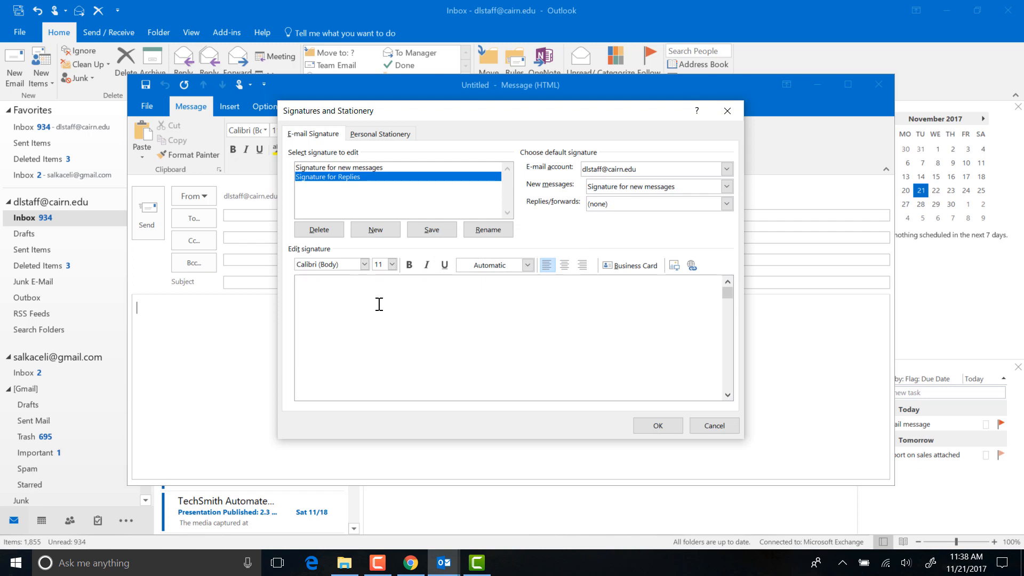
mouse_move(355, 310)
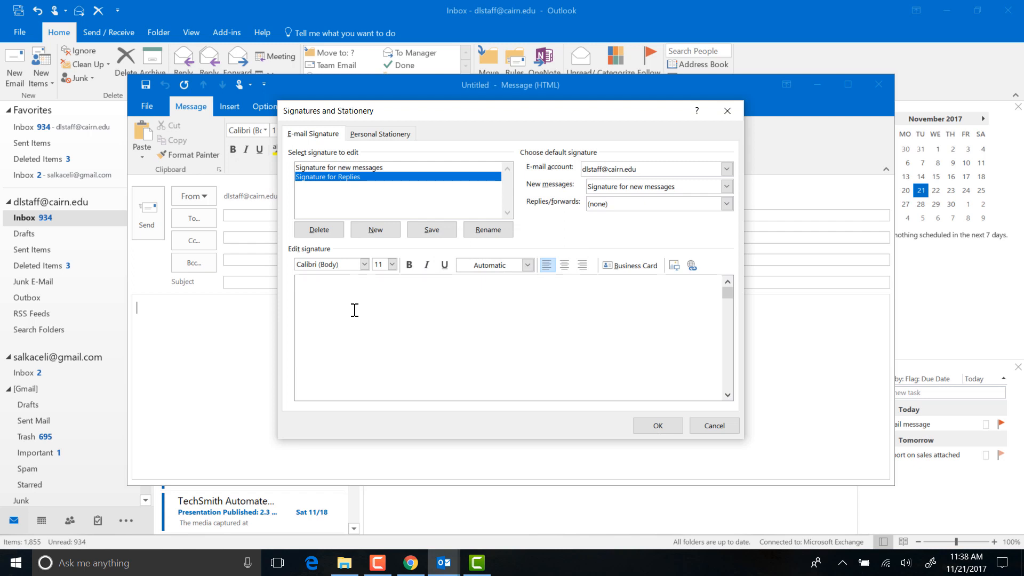
text(Reply signature here.....)
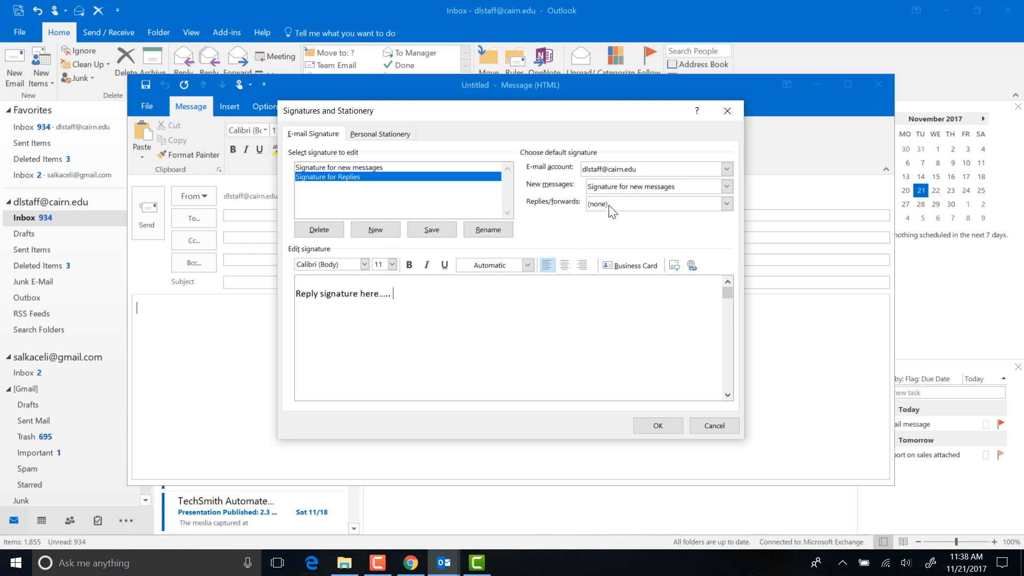
mouse_move(574, 195)
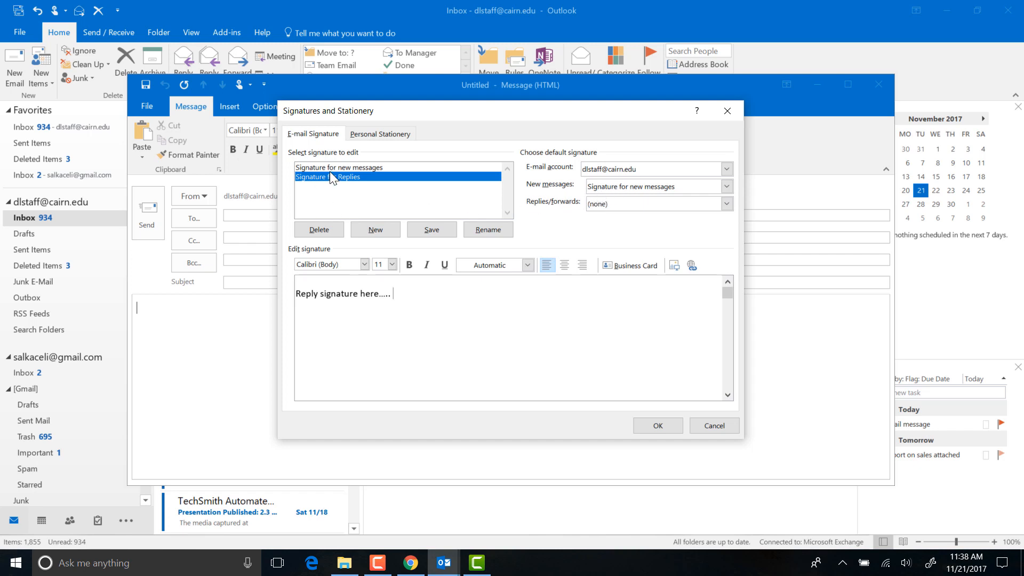
Step: Make Signature for Replies the Replies/forwards default and save the settings
click(726, 204)
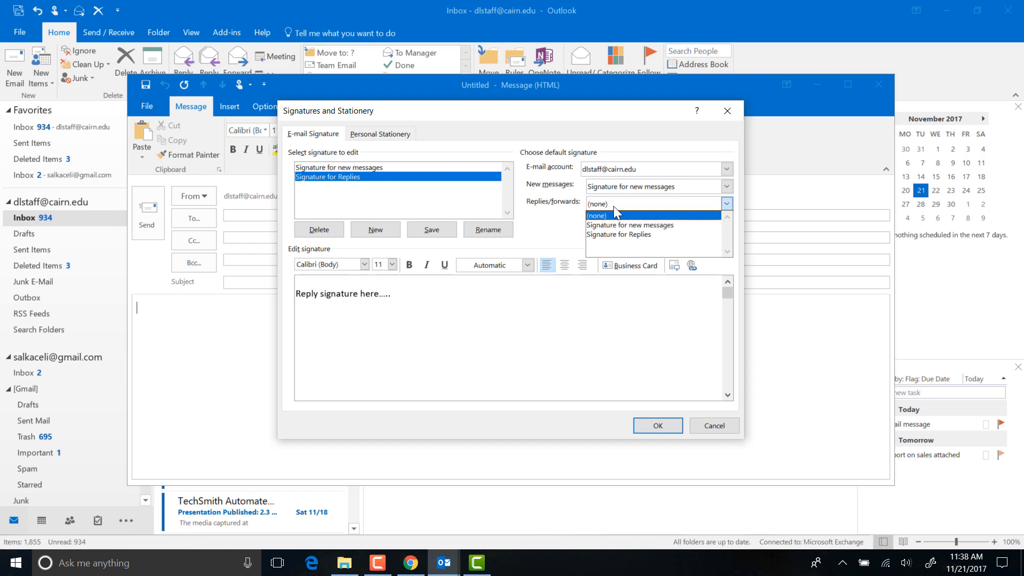
click(619, 234)
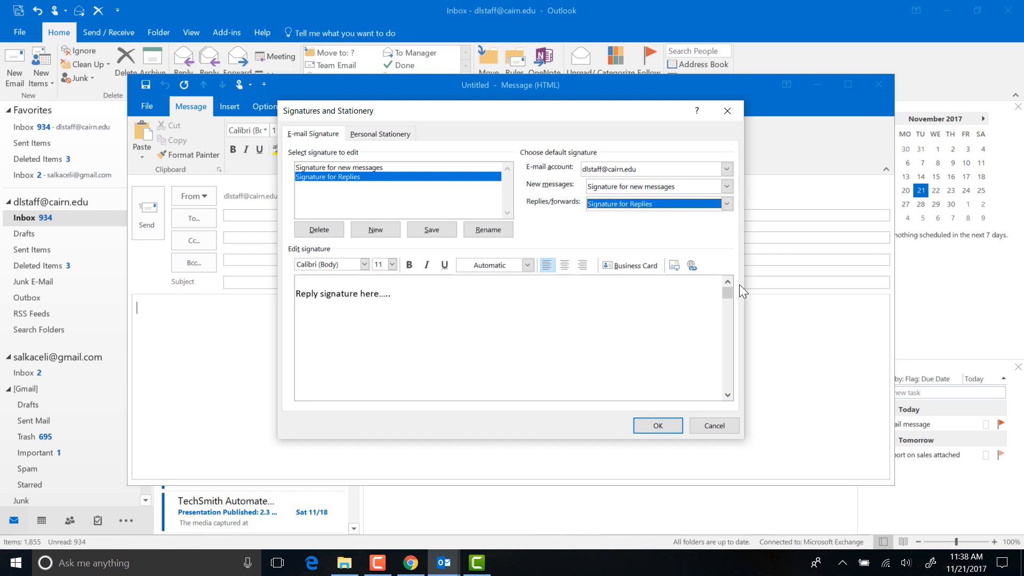
mouse_move(416, 312)
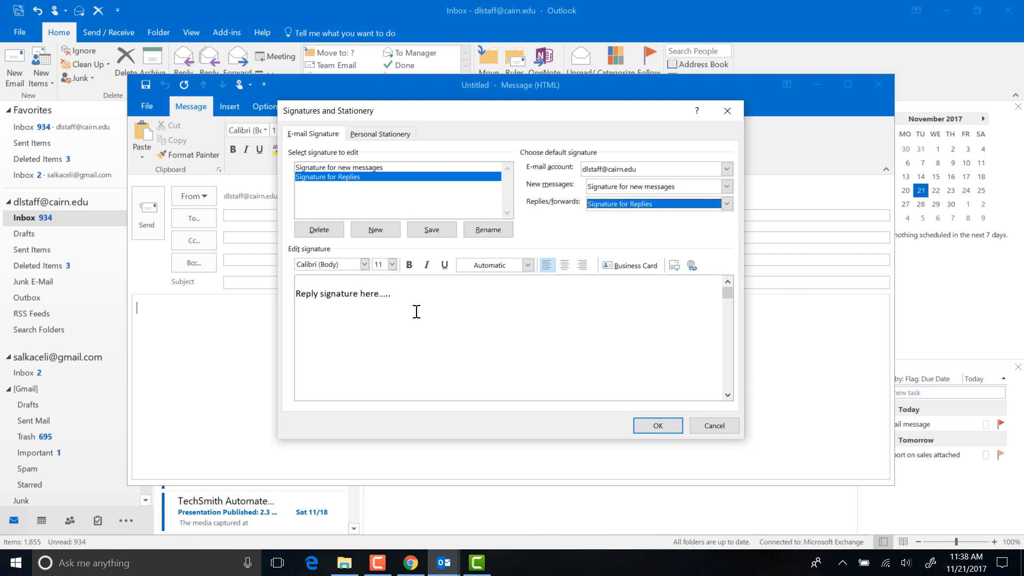
mouse_move(559, 450)
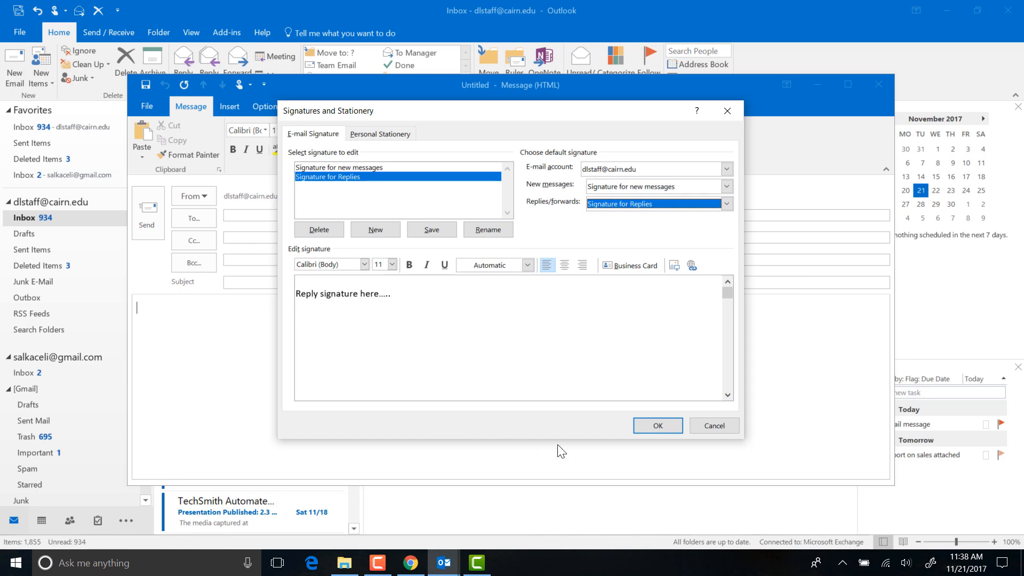
click(657, 426)
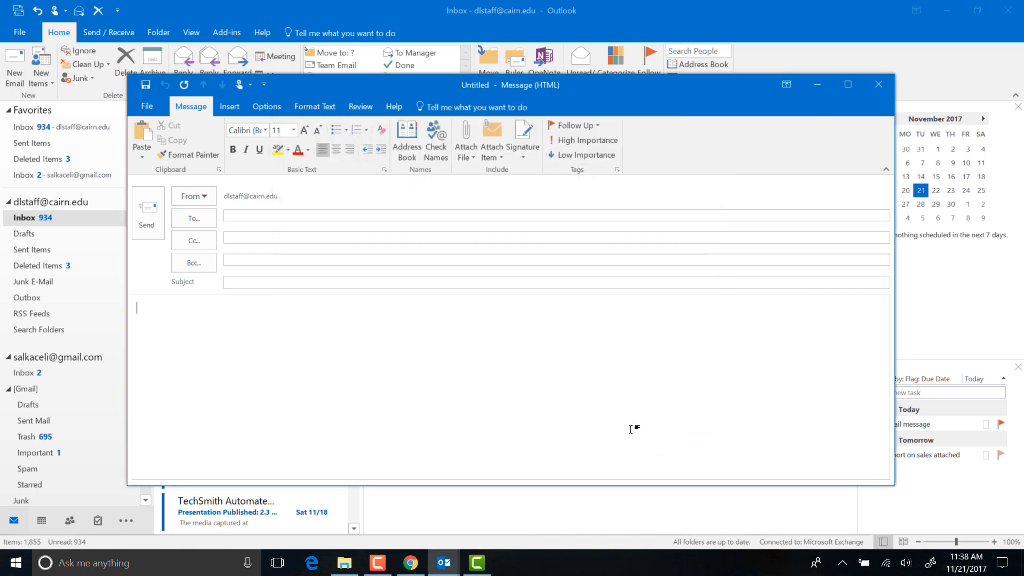
Step: Check a new email shows the full signature, then reply to the test email
click(879, 85)
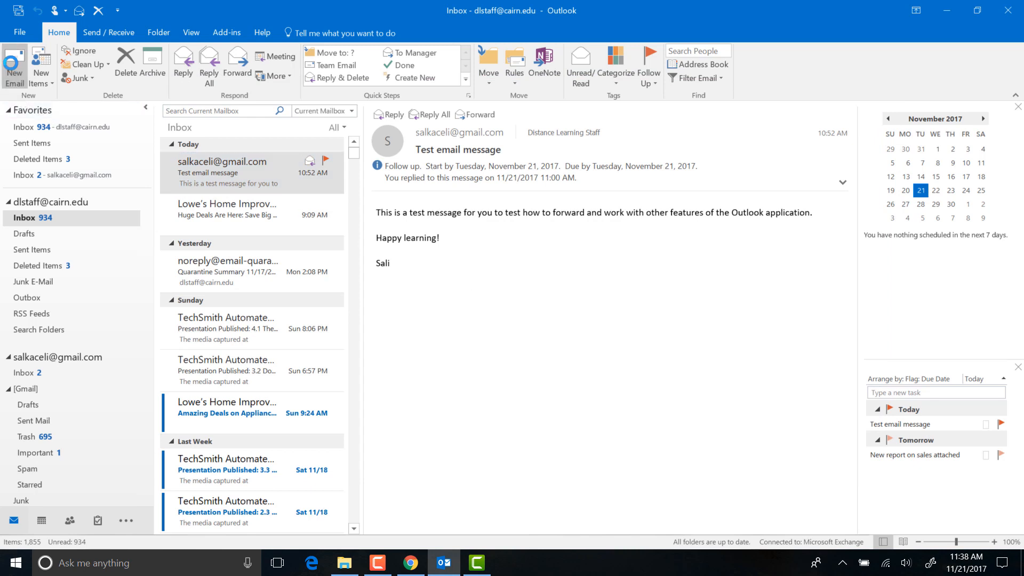
click(15, 59)
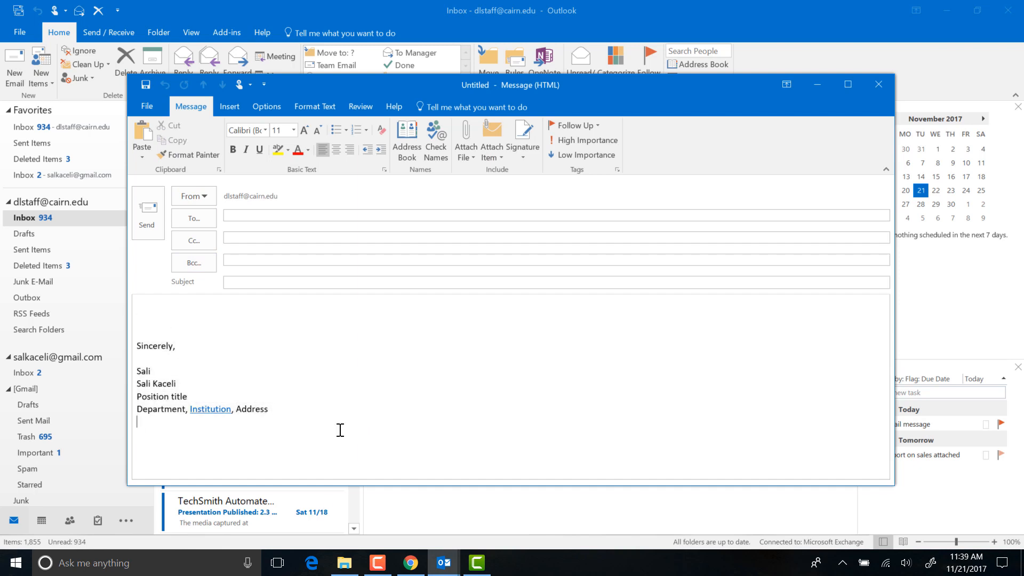
mouse_move(252, 345)
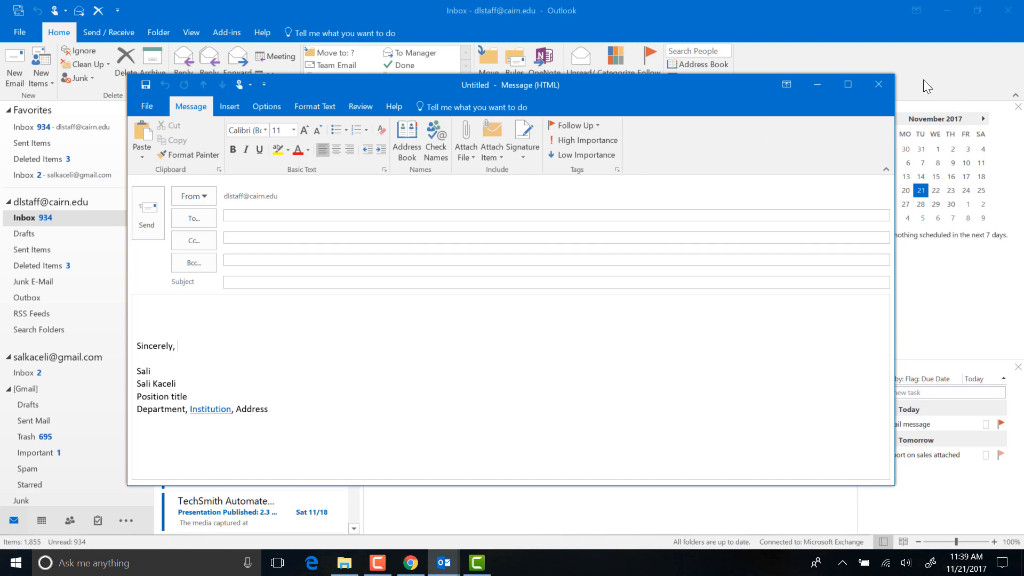
click(879, 84)
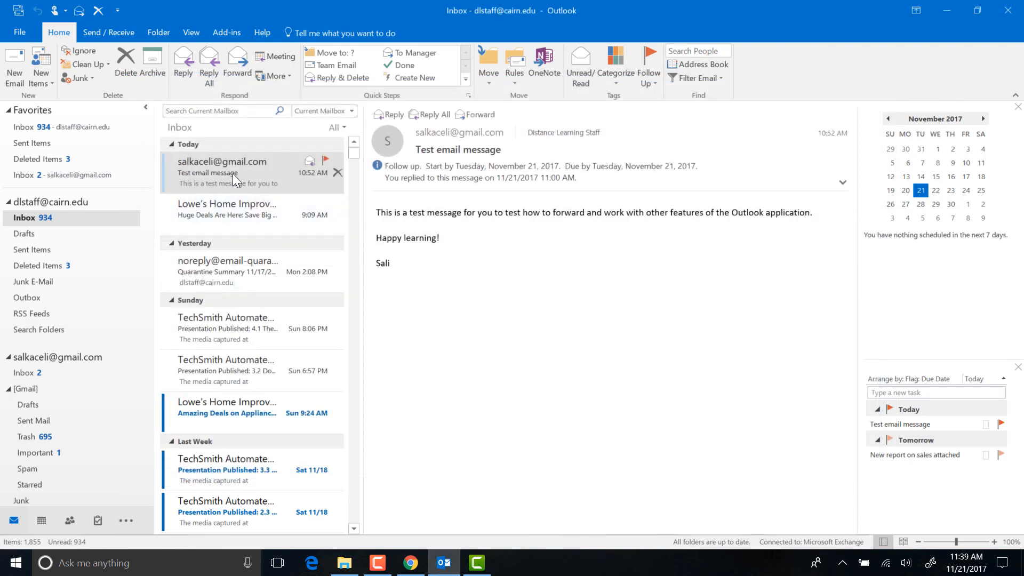
mouse_move(271, 194)
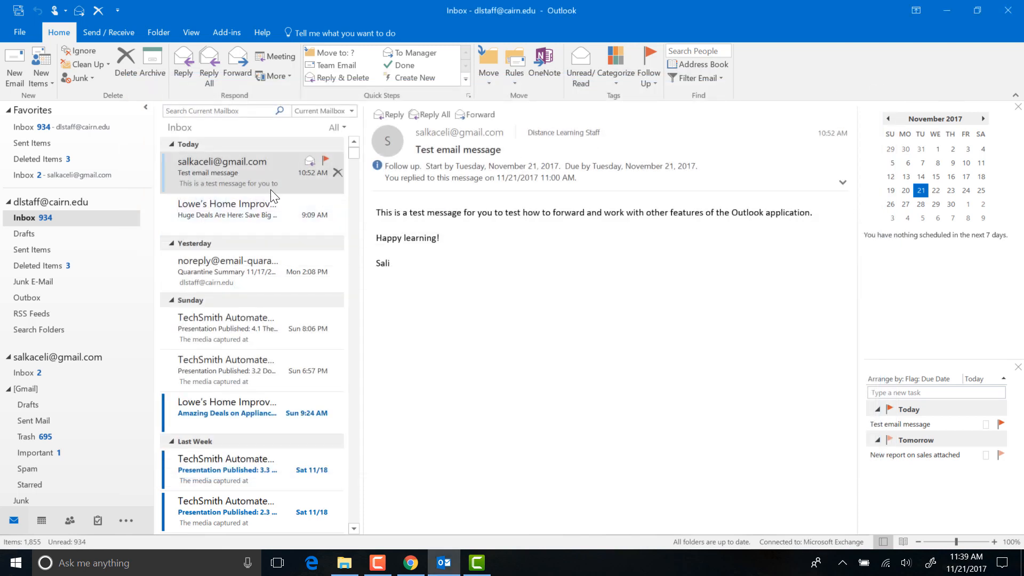
click(387, 115)
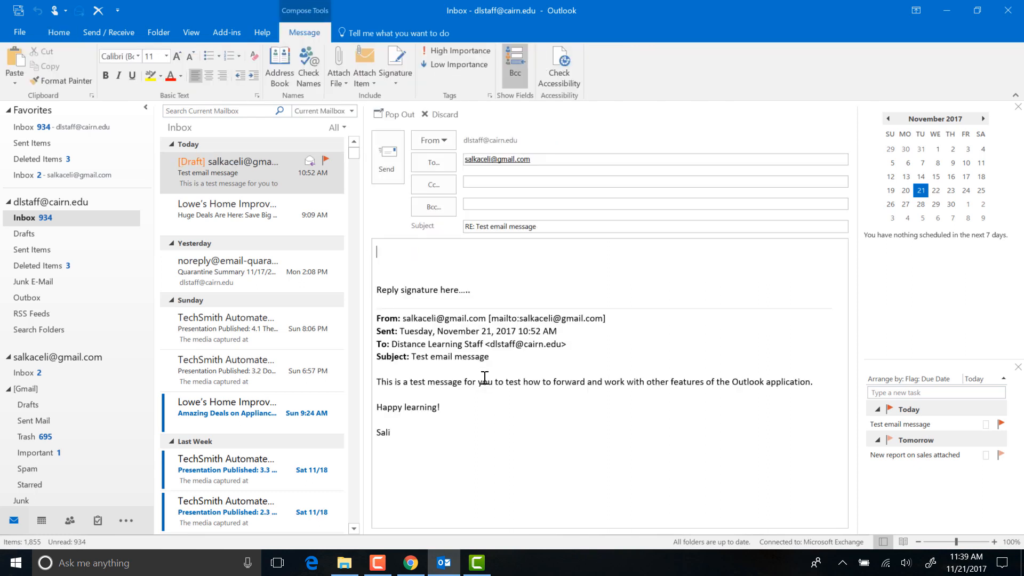